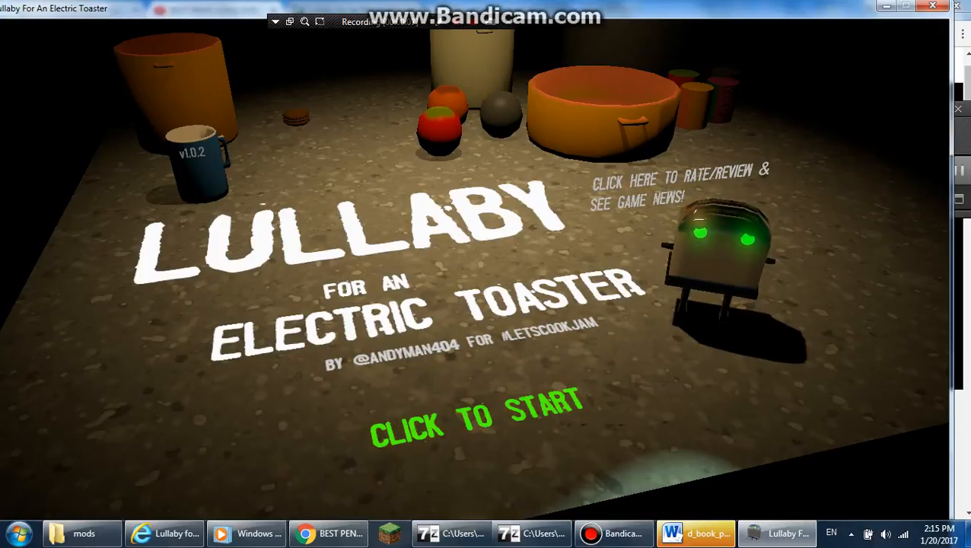
Start the game from the title screen and lower the system volume to 52.
{"action": "left_click", "coordinate": [475, 424]}
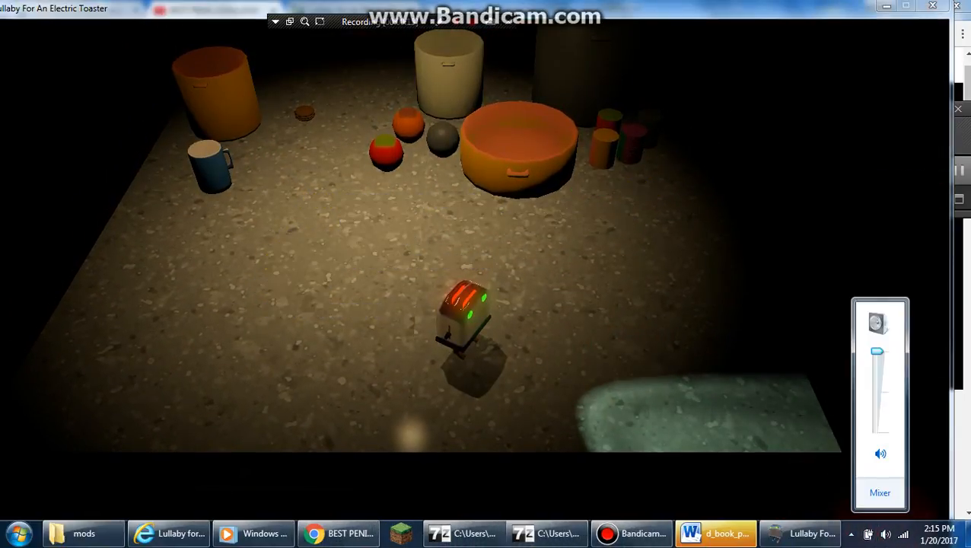
{"action": "left_click_drag", "start_coordinate": [877, 351], "coordinate": [876, 389]}
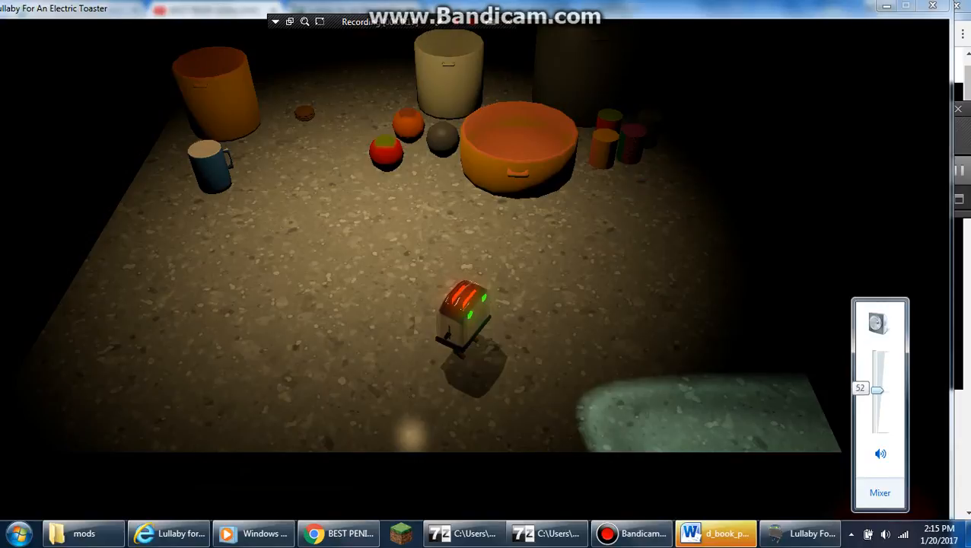